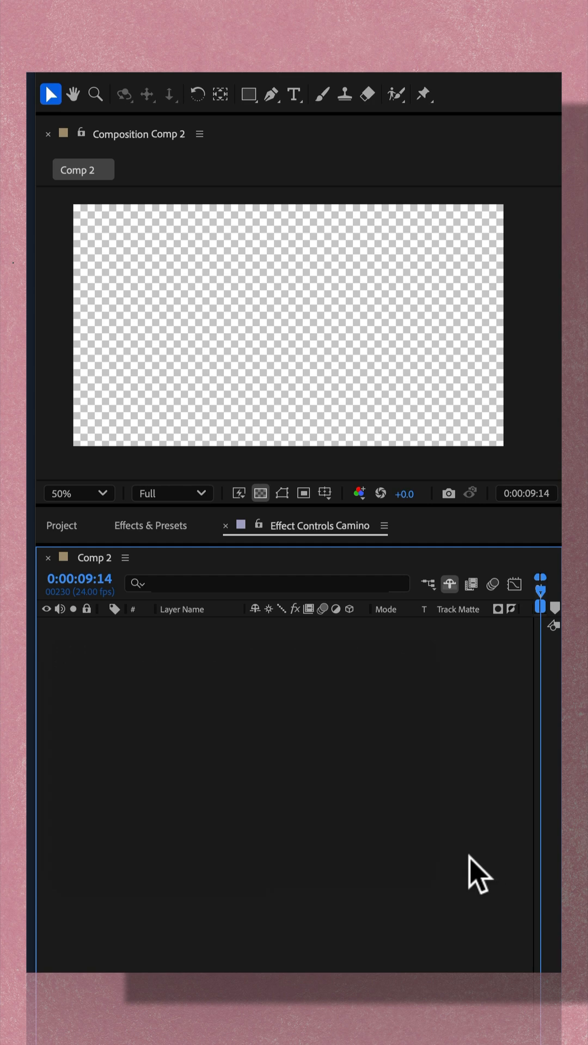
# Add a light grey solid layer named BG filling Comp 2
pyautogui.rightClick(63, 656)
pyautogui.write('BG')
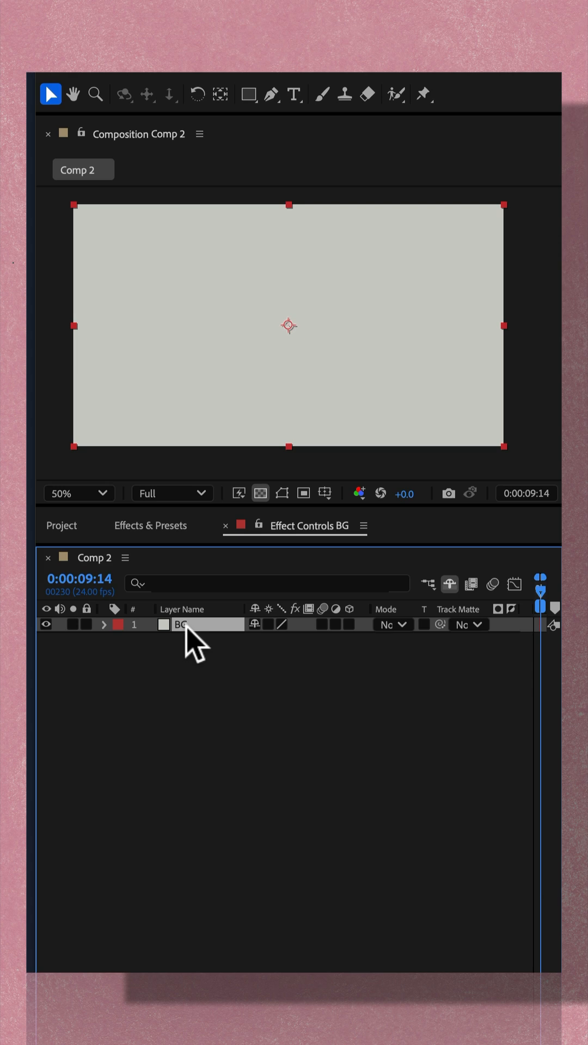
# Duplicate the BG solid (Cmd+D) and name the copy Texture
pyautogui.press('cmd+d')
pyautogui.write('Te')
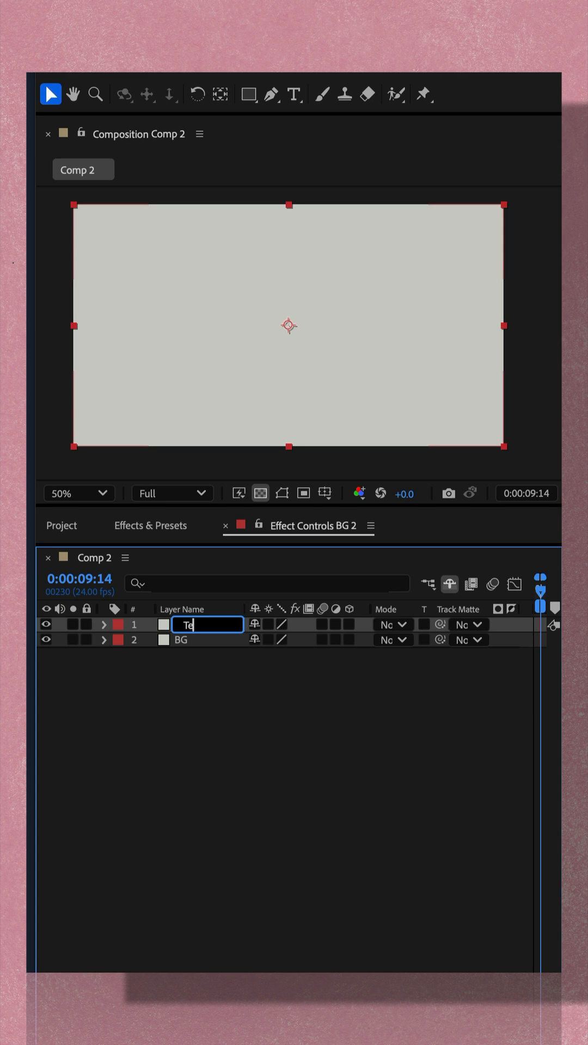
pyautogui.click(151, 524)
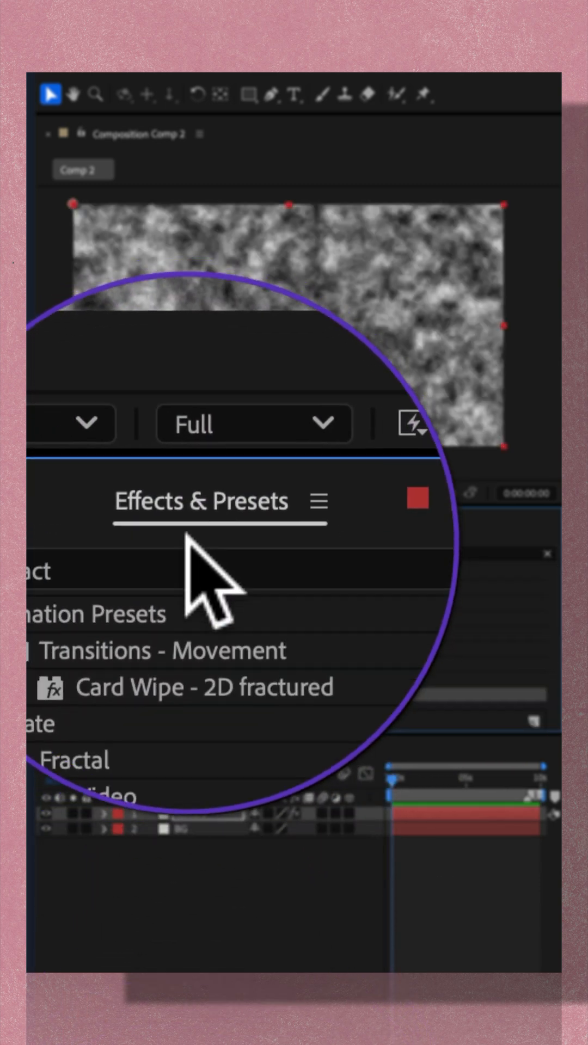
# Apply Fractal Noise and Emboss effects to the Texture layer for a grey bumpy surface
pyautogui.write('fract')
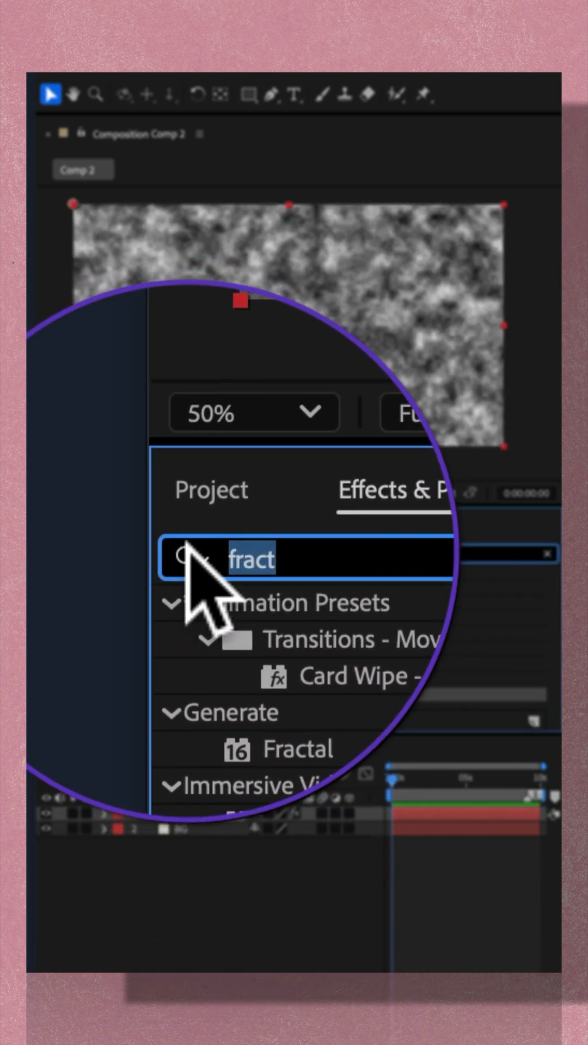
pyautogui.write('emboss')
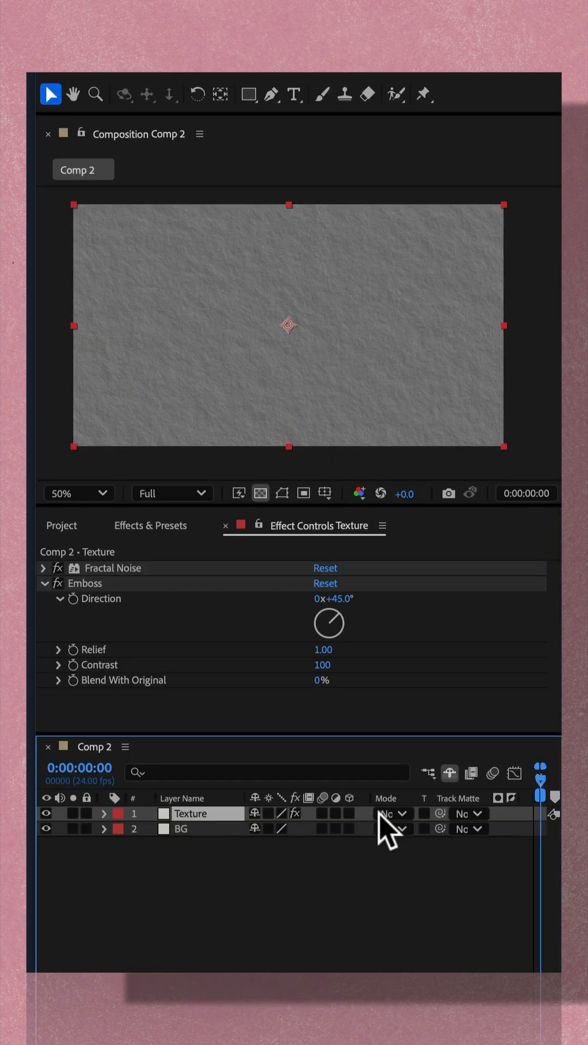
# Set Texture to Overlay blending and raise Emboss Contrast to 300
pyautogui.click(392, 813)
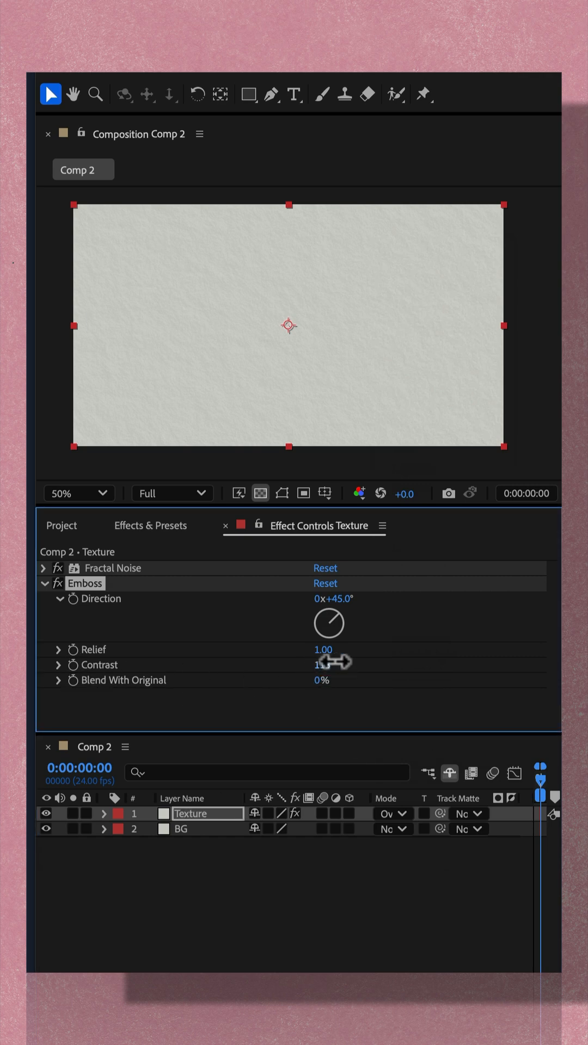
pyautogui.moveTo(333, 663); pyautogui.dragTo(498, 660)
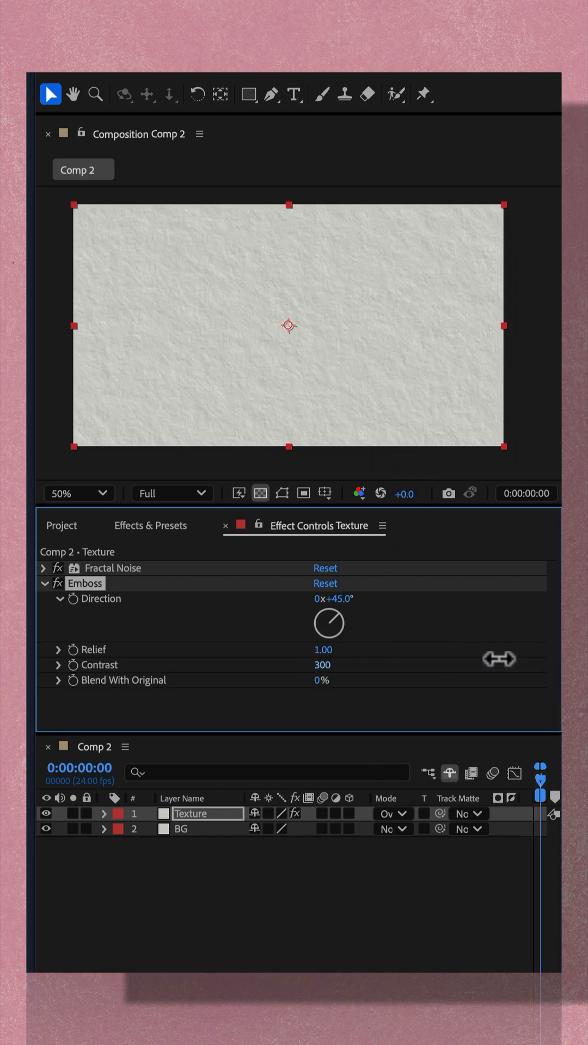